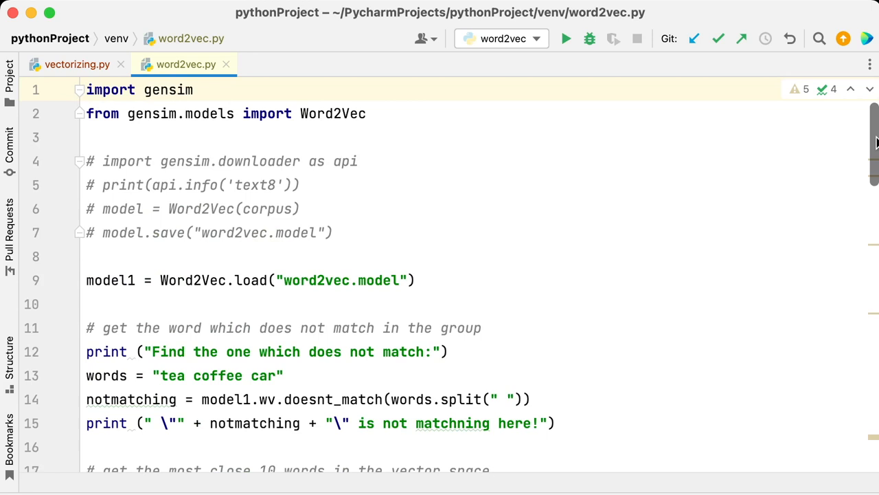
Scroll through word2vec.py past the most-similar lookups to the toy corpus example
scroll(down, 3)
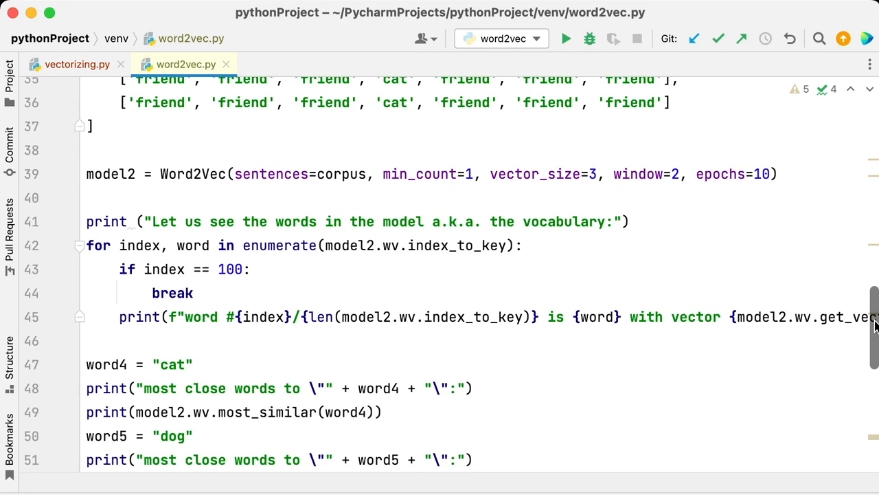
scroll(down, 3)
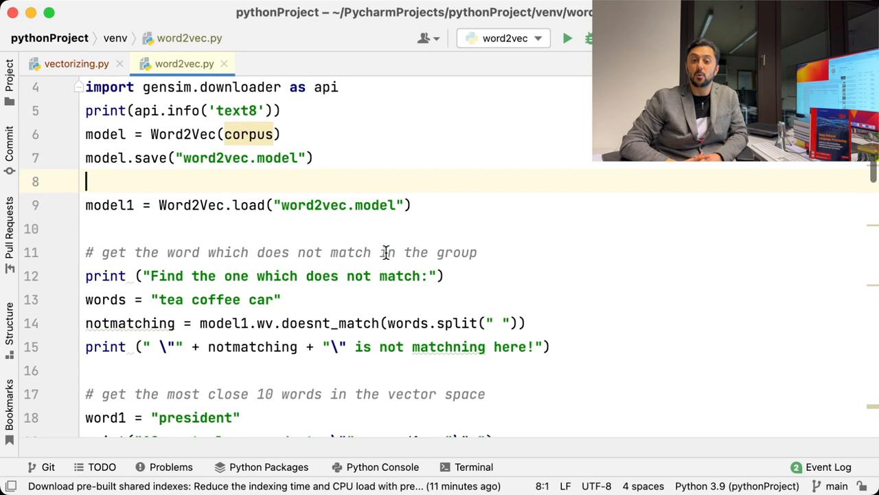
Run word2vec.py and review the ten closest words printed for president, city and coffee
scroll(down, 3)
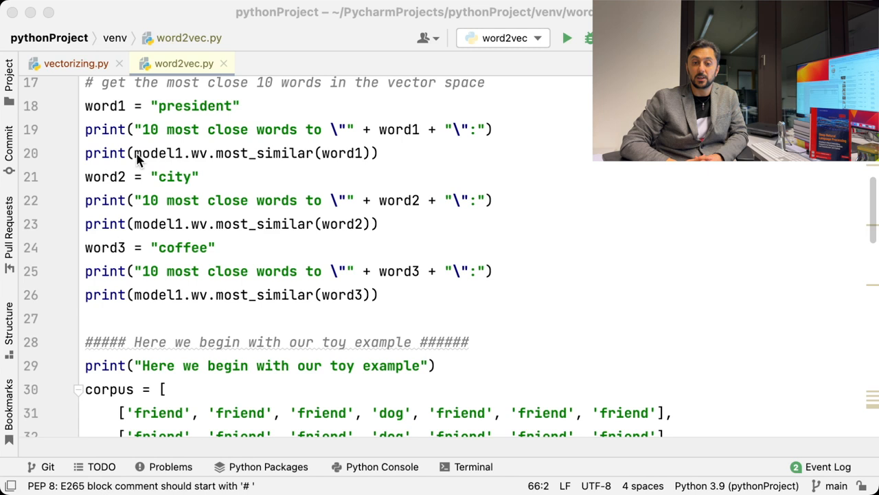
click(566, 38)
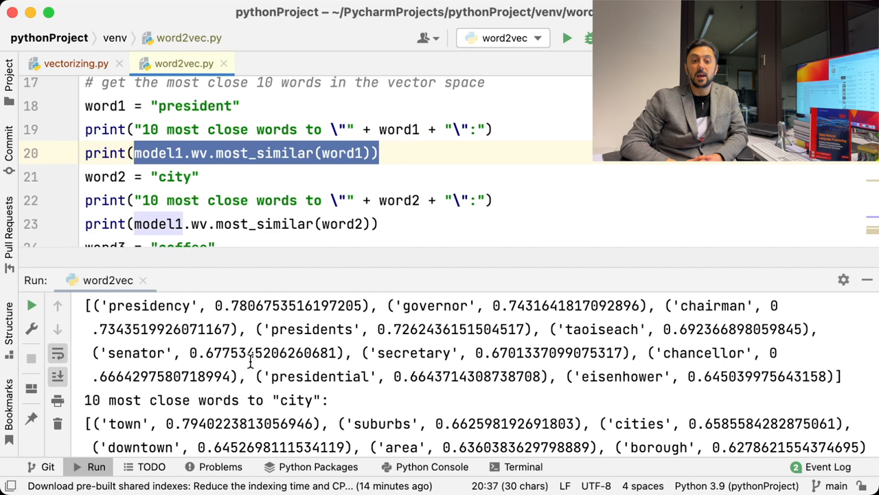
scroll(down, 3)
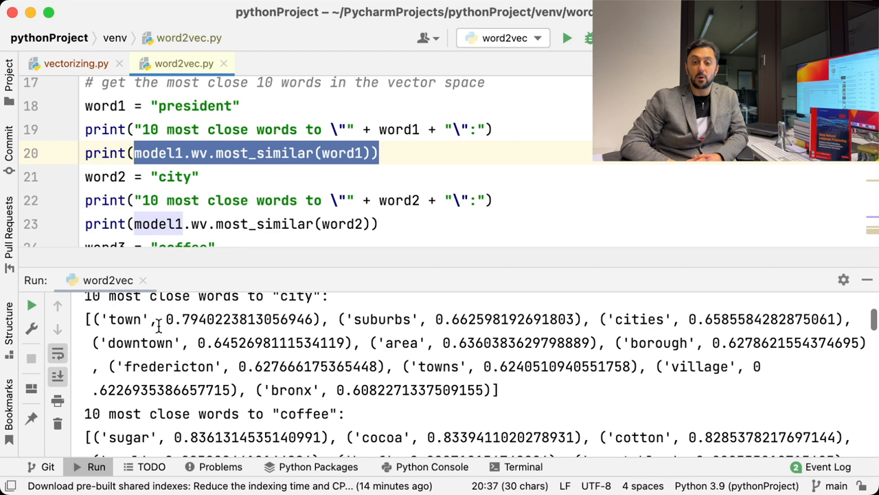
scroll(down, 3)
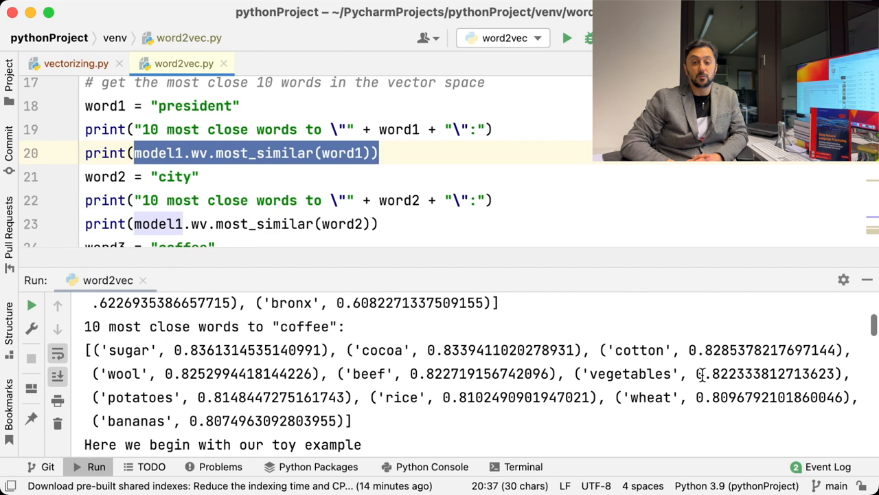
scroll(down, 3)
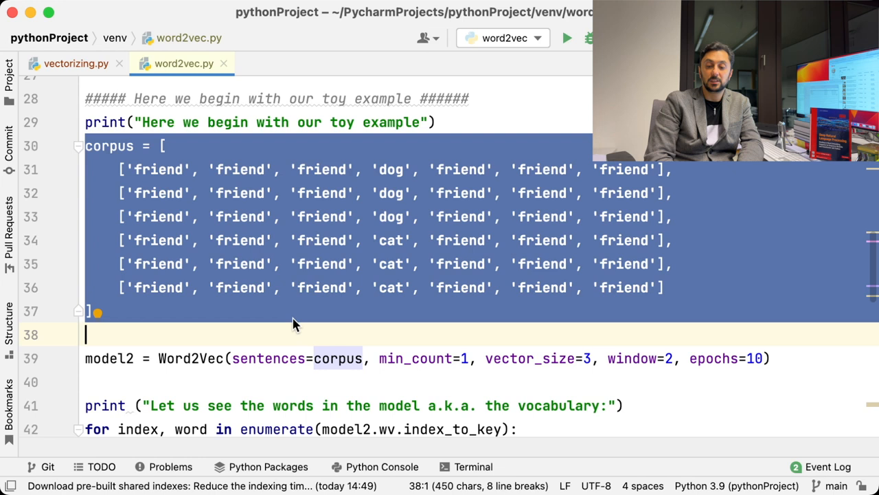
click(385, 217)
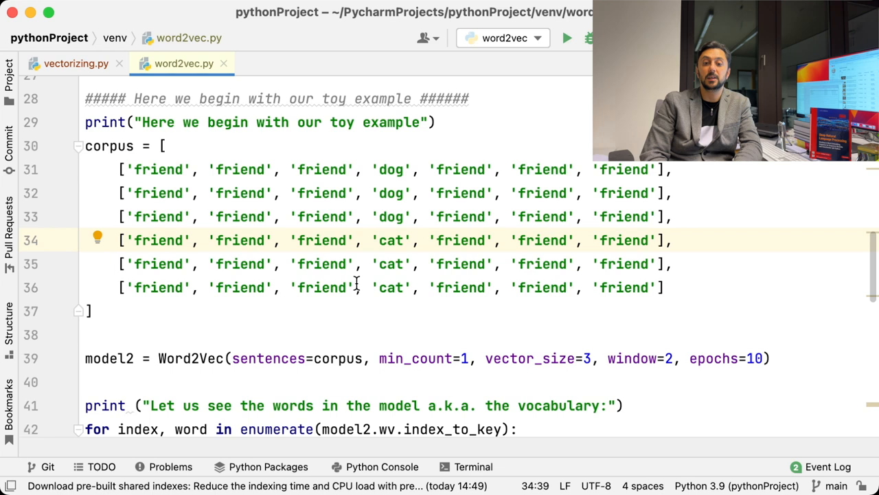
mouse_move(242, 328)
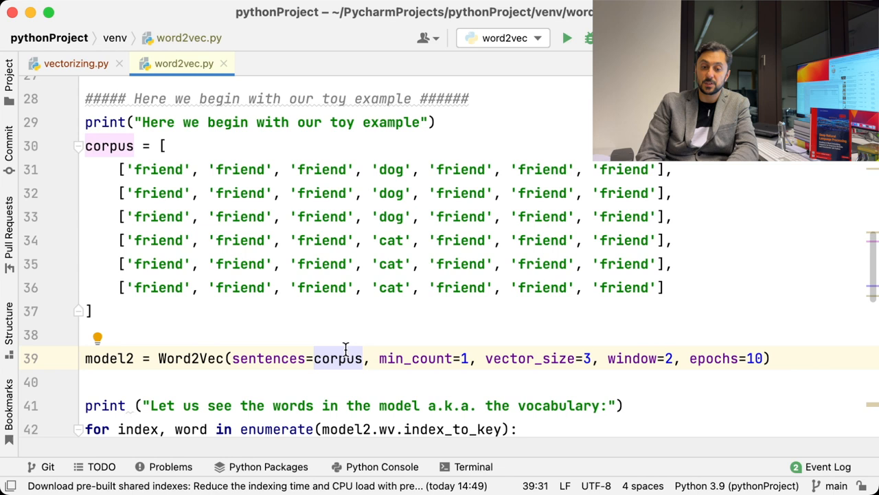
scroll(down, 3)
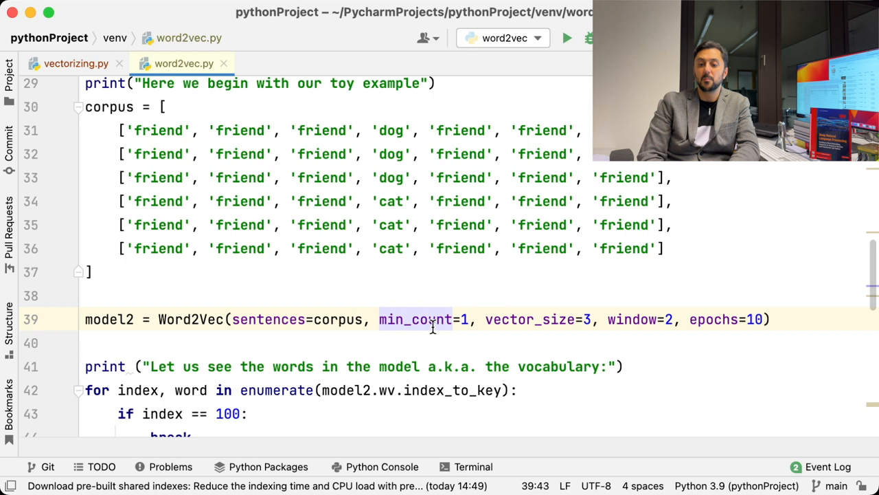
mouse_move(420, 300)
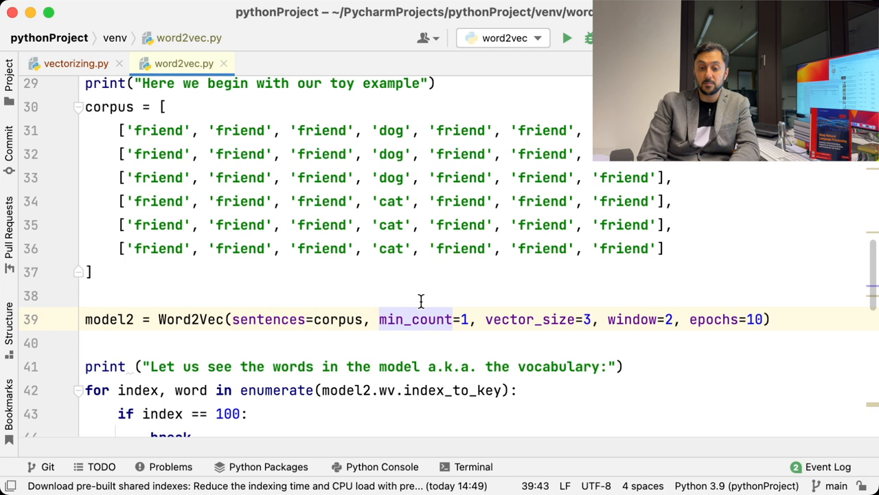
double_click(530, 319)
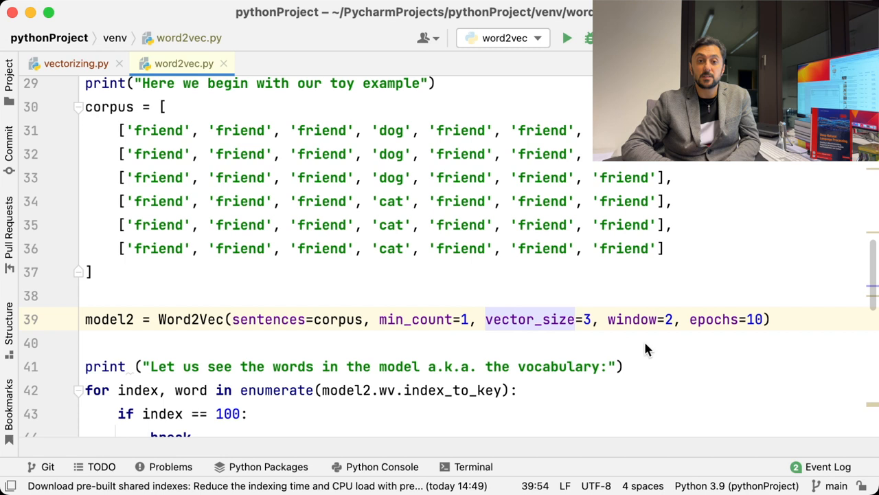
mouse_move(671, 357)
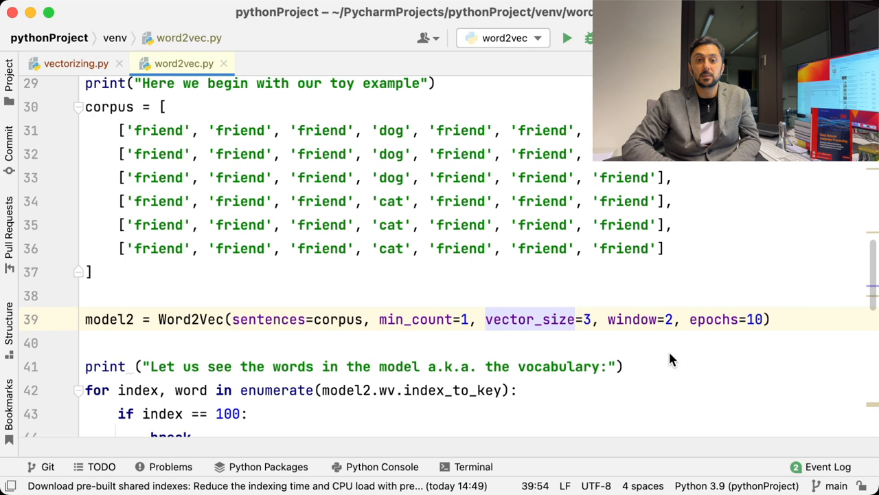
mouse_move(753, 283)
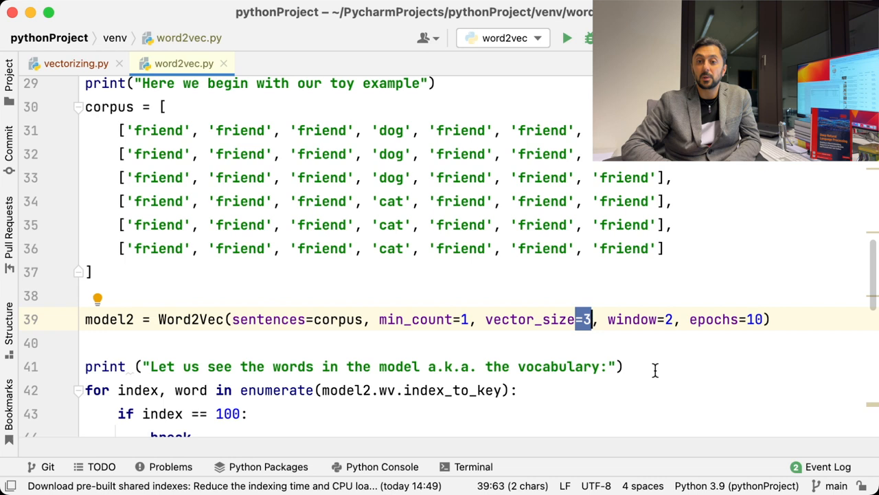
mouse_move(625, 319)
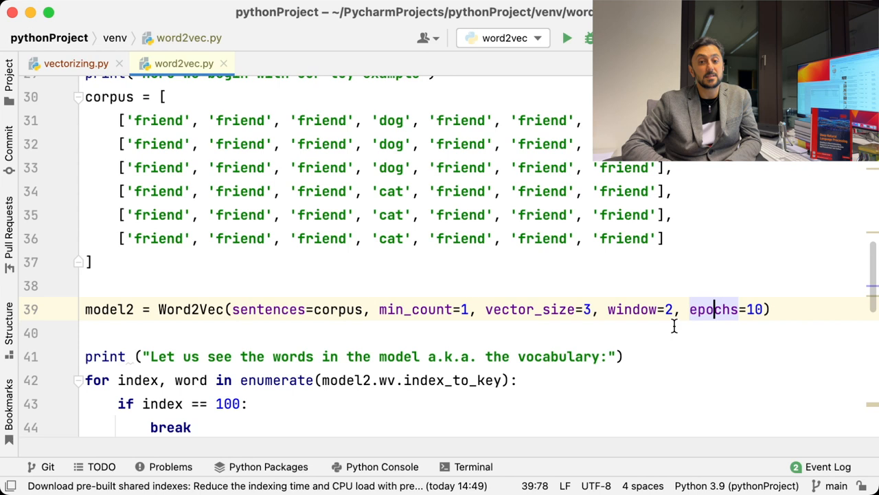
scroll(down, 3)
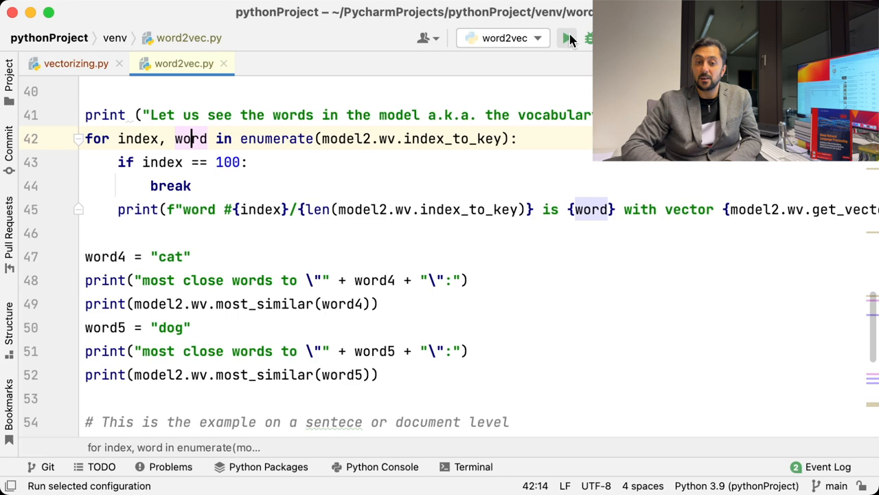
Run word2vec.py and highlight the printed vectors for friend, cat and dog
click(566, 38)
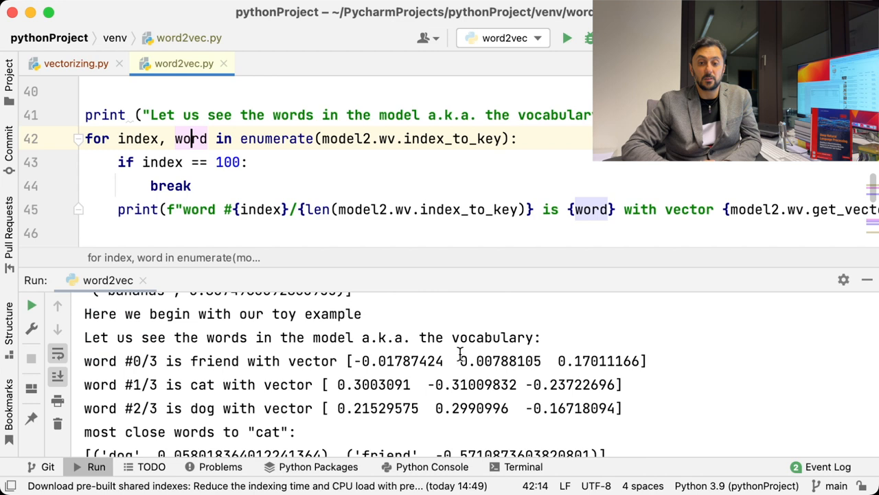
mouse_move(357, 360)
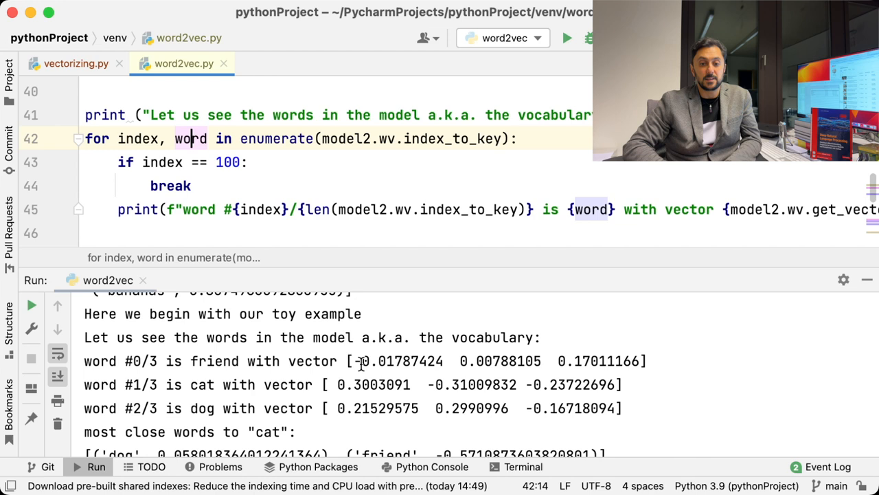
drag(337, 408, 618, 408)
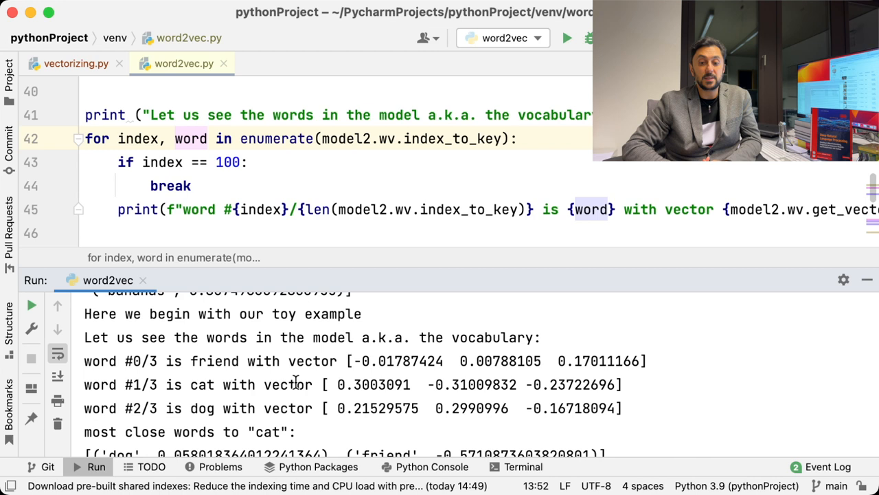
Review the output, move to the 'the president took the wrong decision' loop and rerun the script
scroll(down, 3)
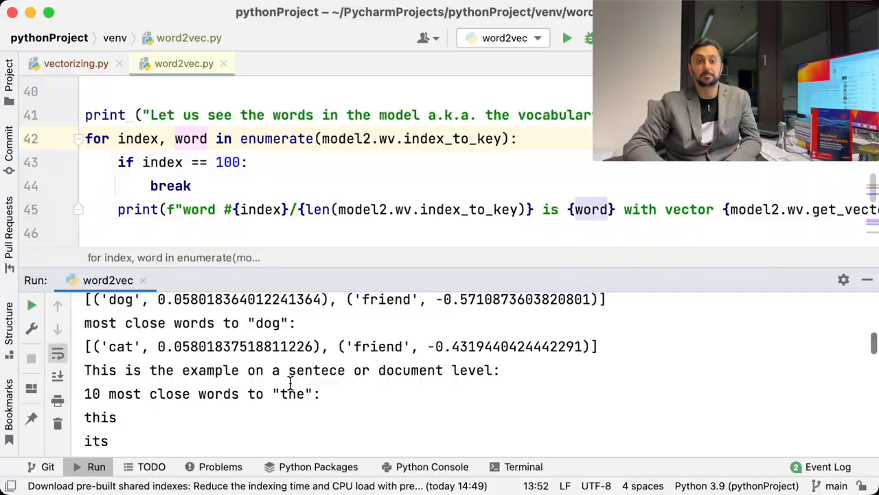
scroll(down, 3)
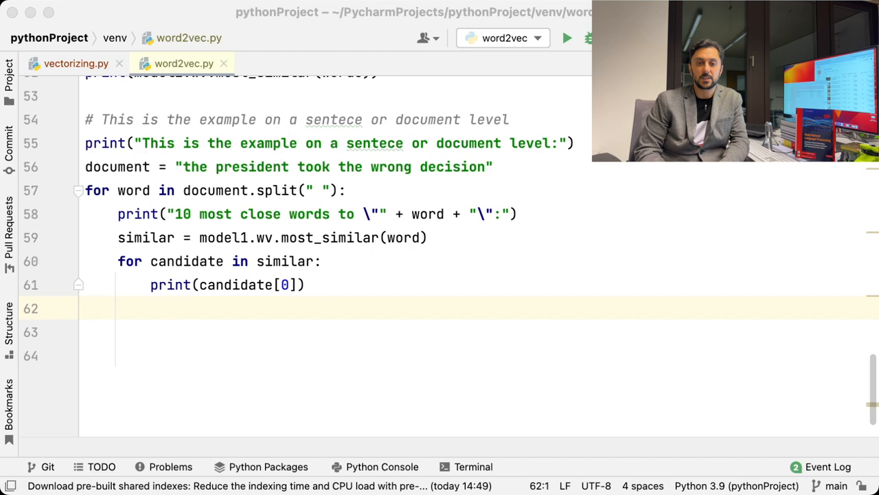
mouse_move(157, 354)
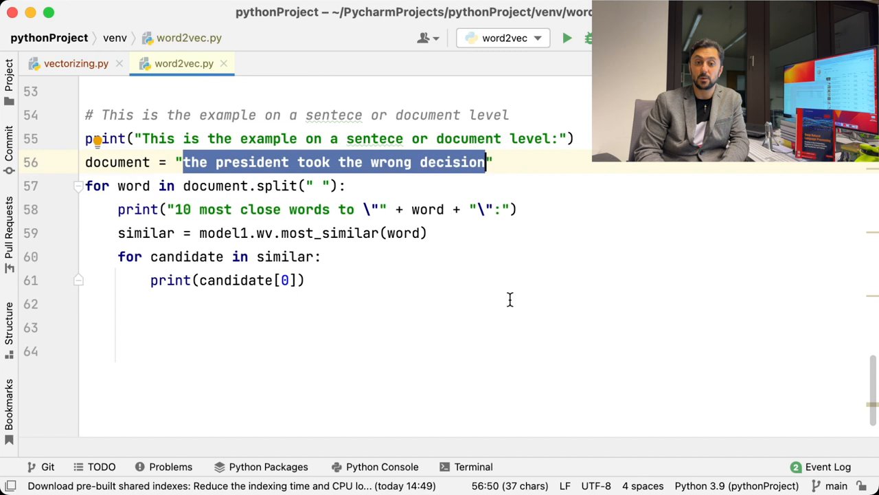
click(566, 38)
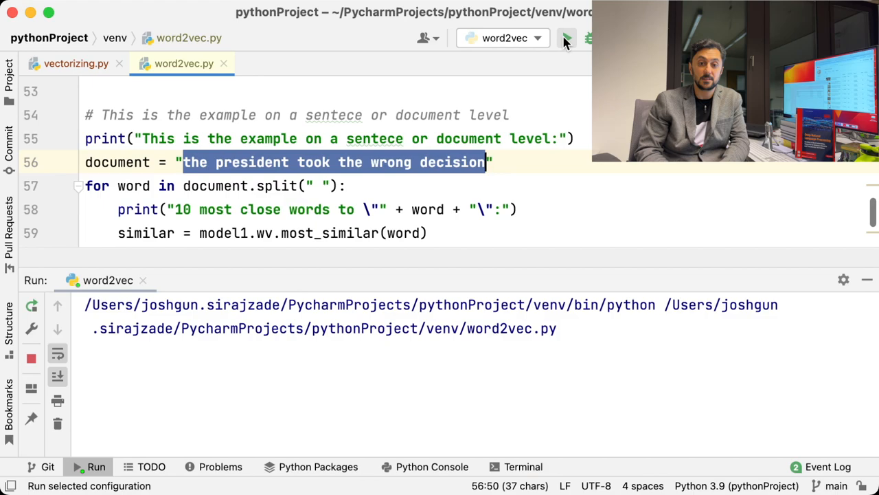